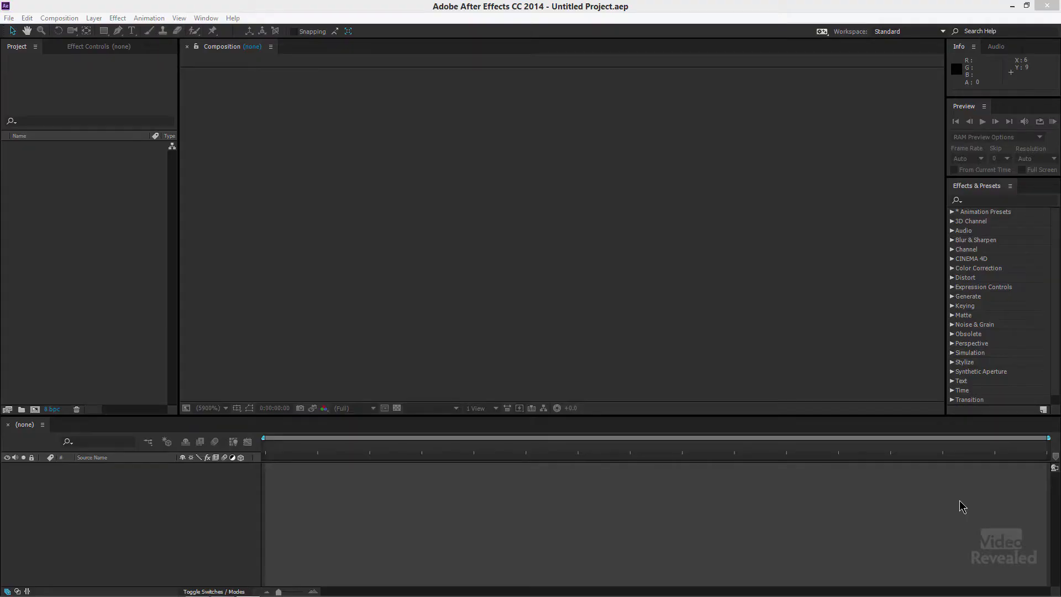
pyautogui.moveTo(630, 305)
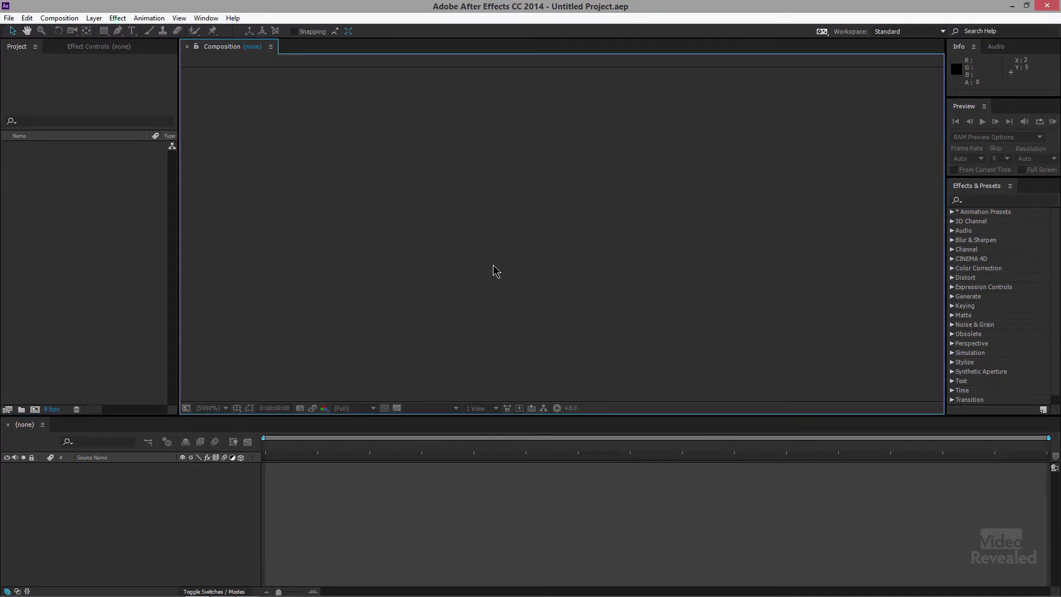
pyautogui.moveTo(332, 298)
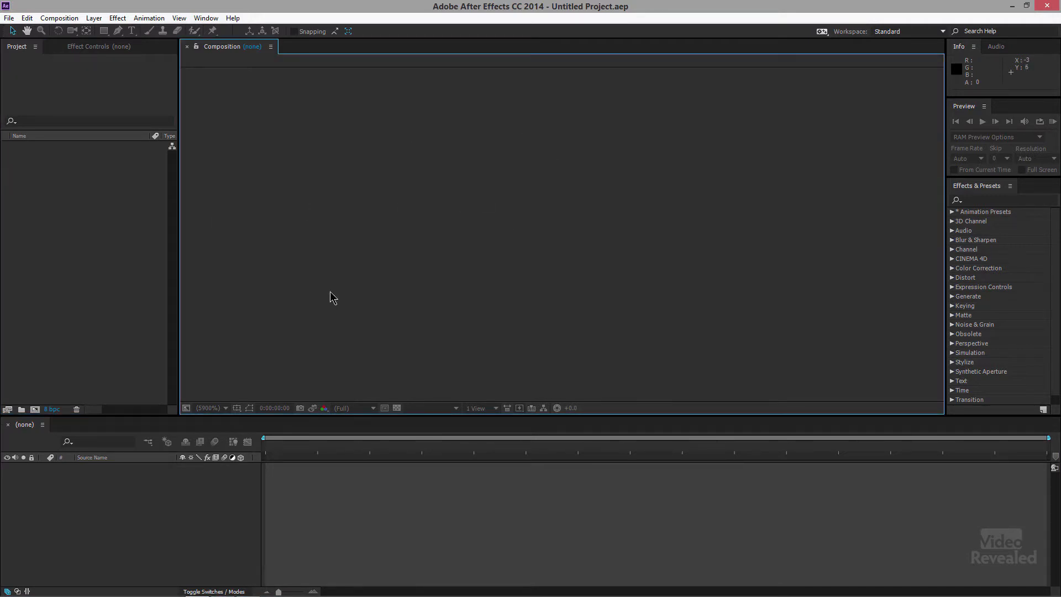
pyautogui.moveTo(234, 126)
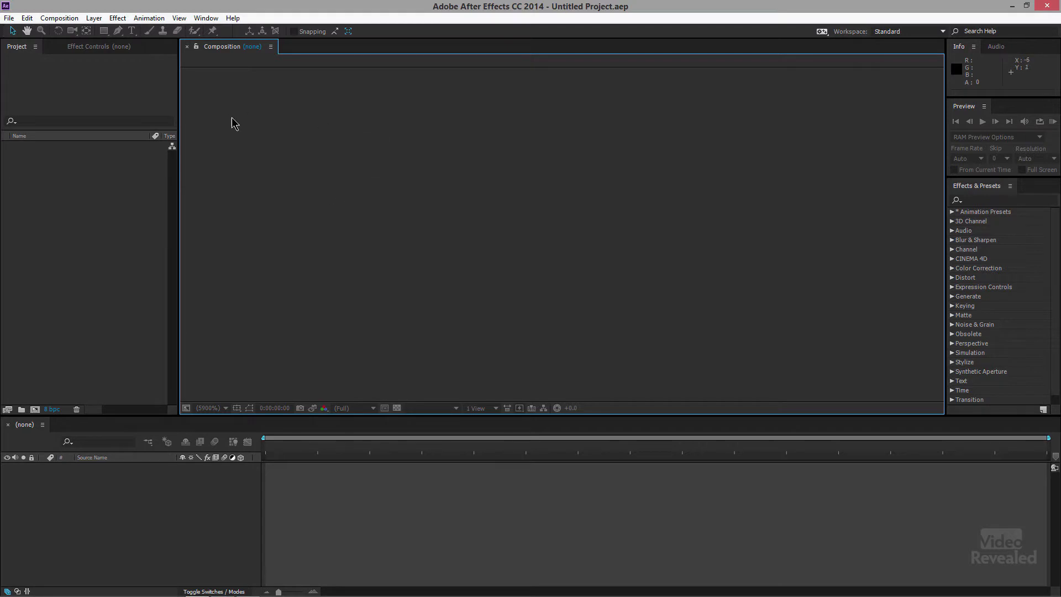
pyautogui.moveTo(211, 498)
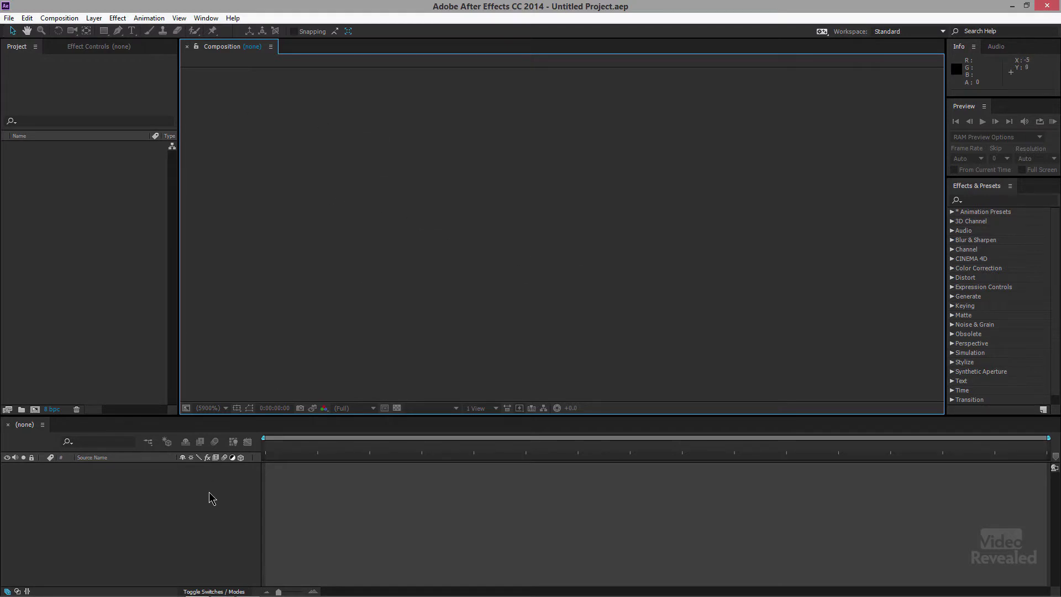
pyautogui.moveTo(1005, 283)
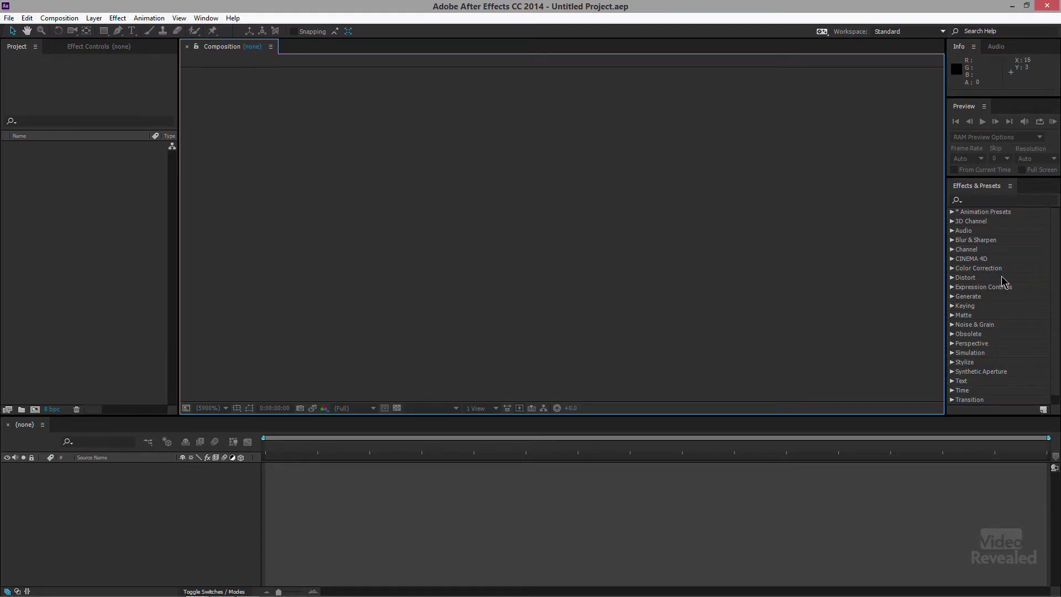
pyautogui.moveTo(919, 42)
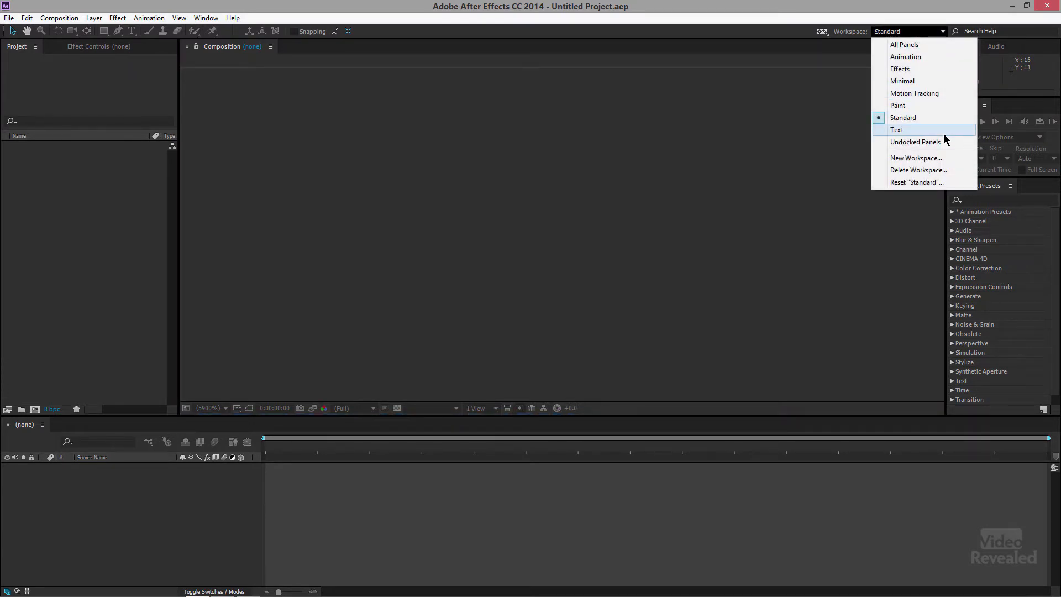
pyautogui.moveTo(900, 131)
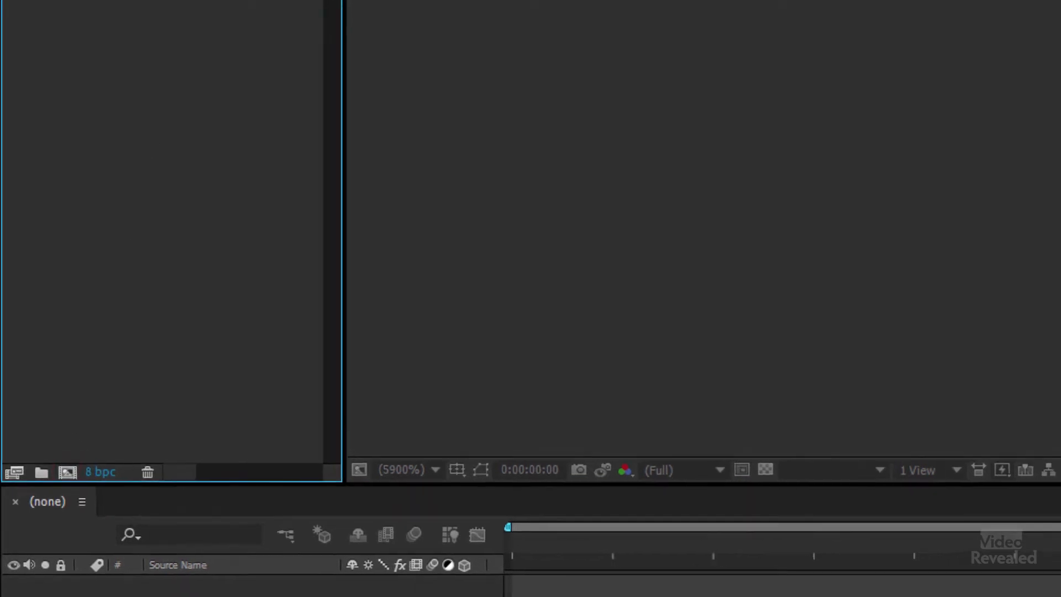
# Step: Create Comp 1 with the HDTV 1080 29.97 preset, Full resolution and a 5-second duration
pyautogui.click(293, 22)
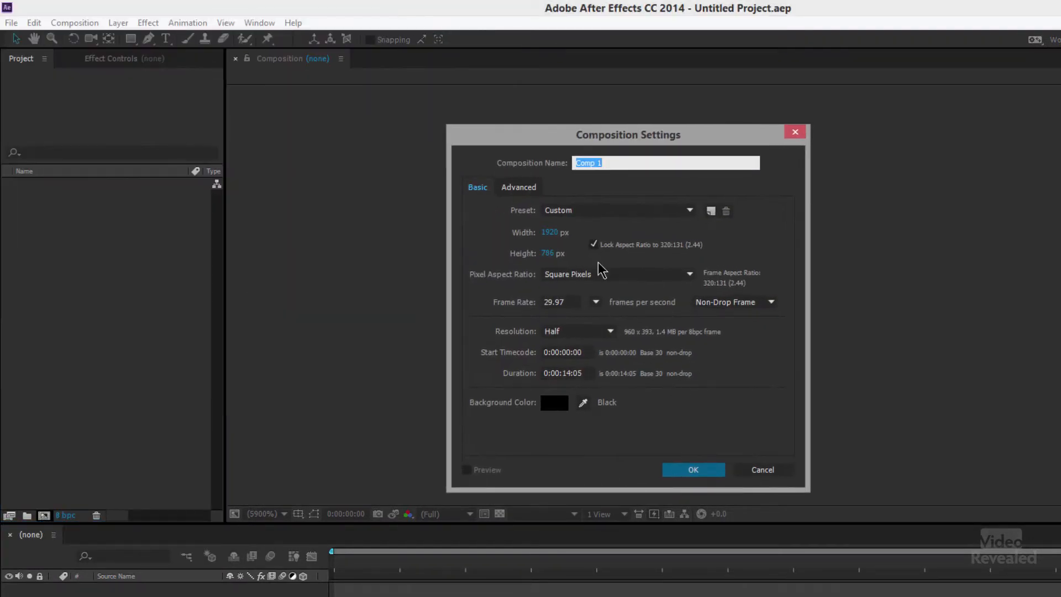
pyautogui.click(684, 211)
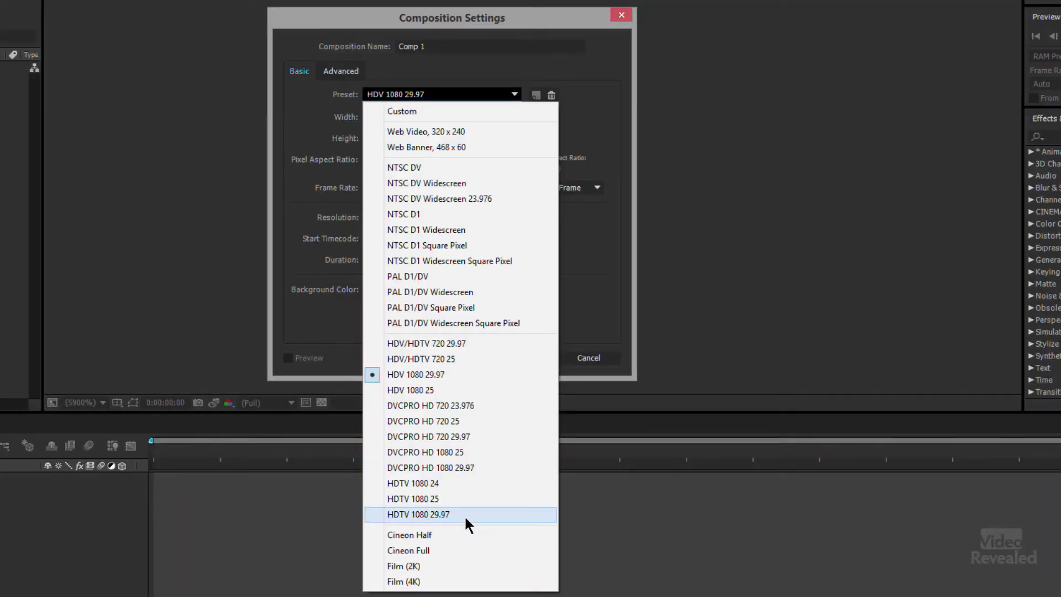
pyautogui.click(419, 515)
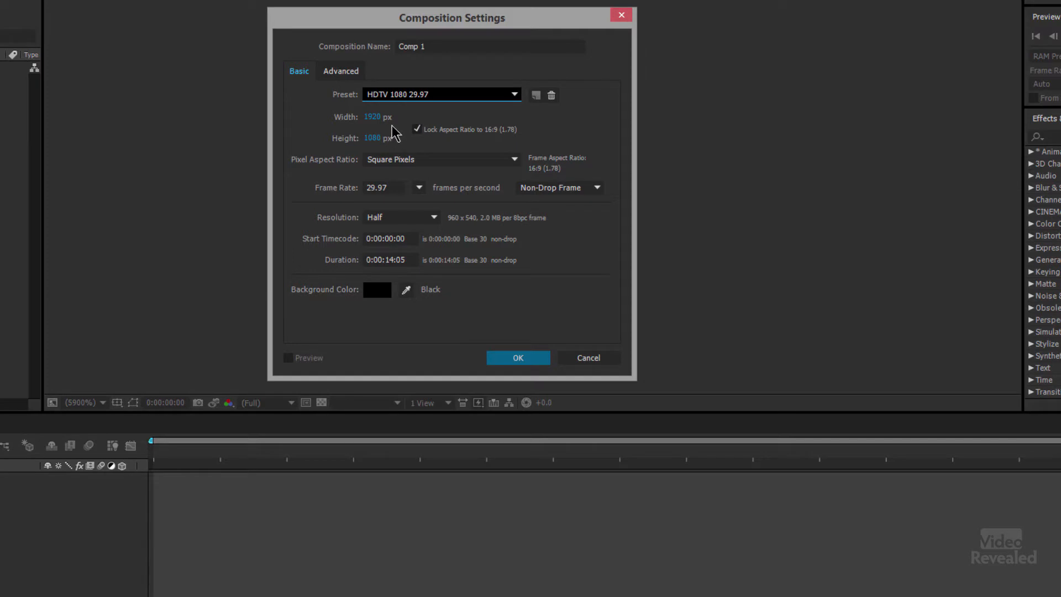
pyautogui.moveTo(400, 201)
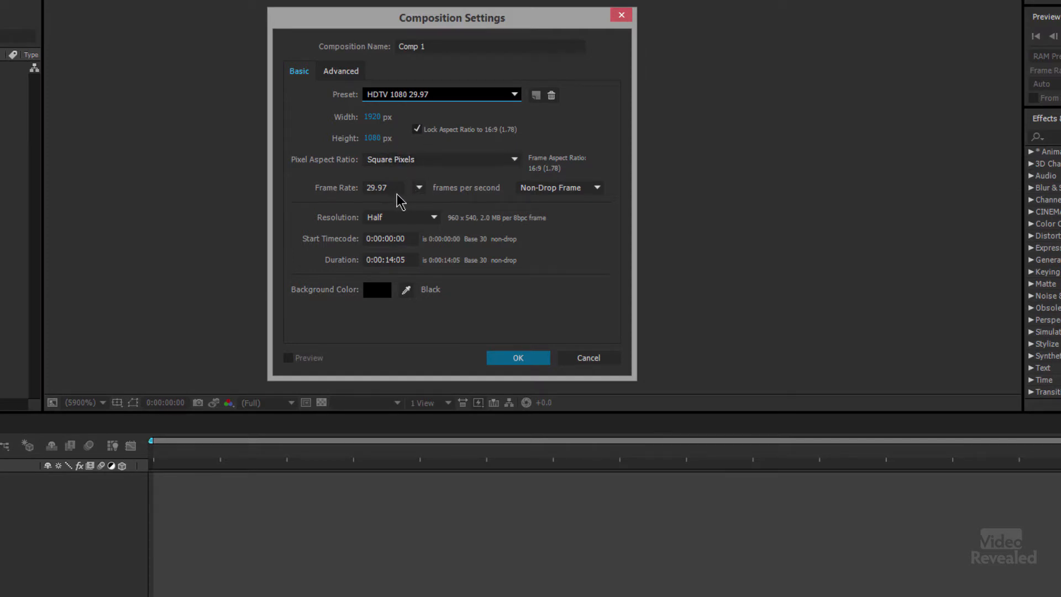
pyautogui.moveTo(418, 234)
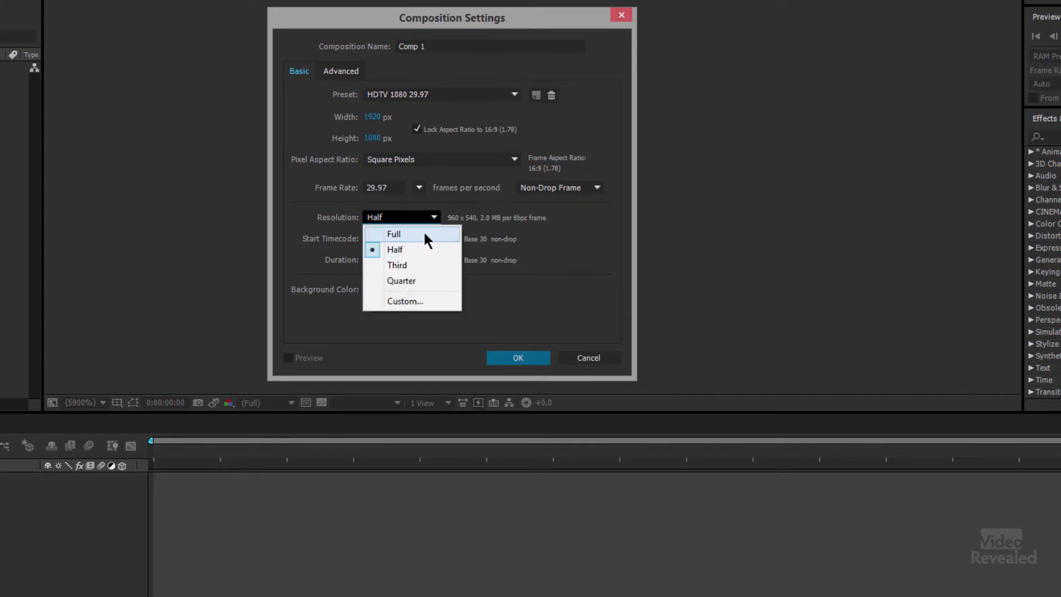
pyautogui.click(394, 235)
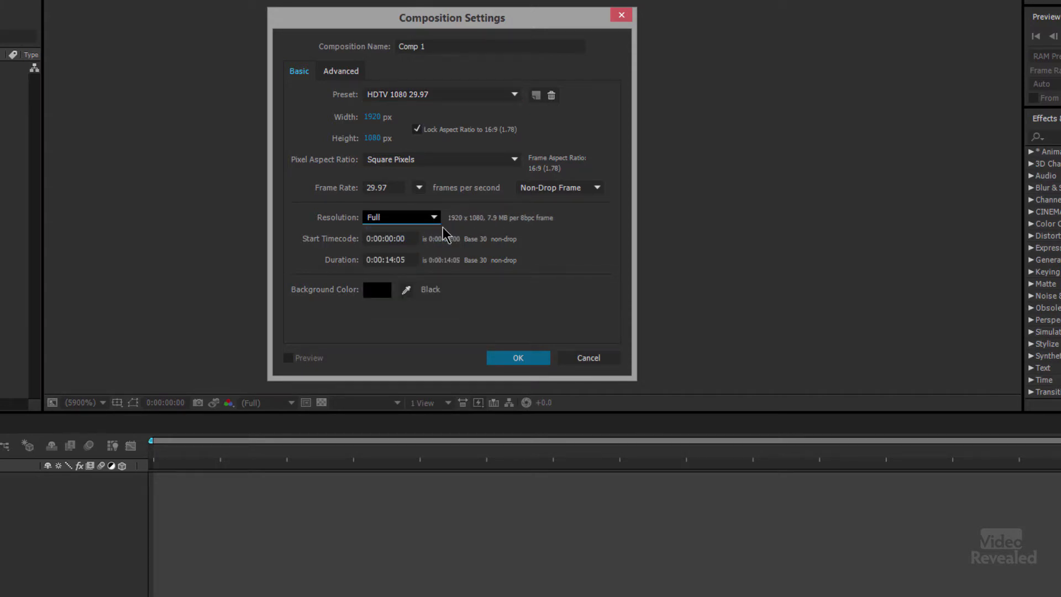
pyautogui.moveTo(452, 332)
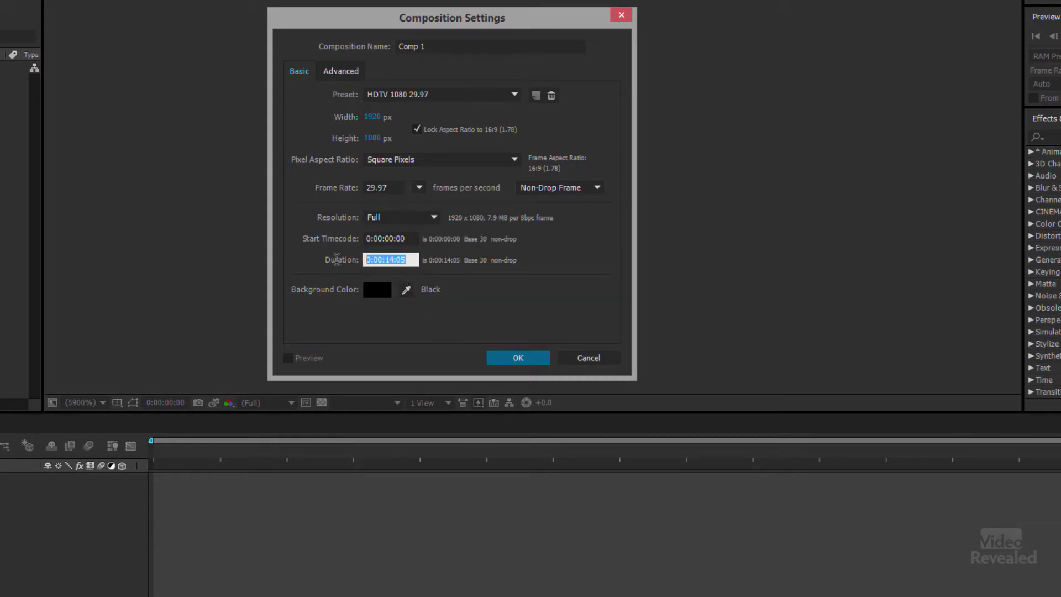
pyautogui.moveTo(453, 264)
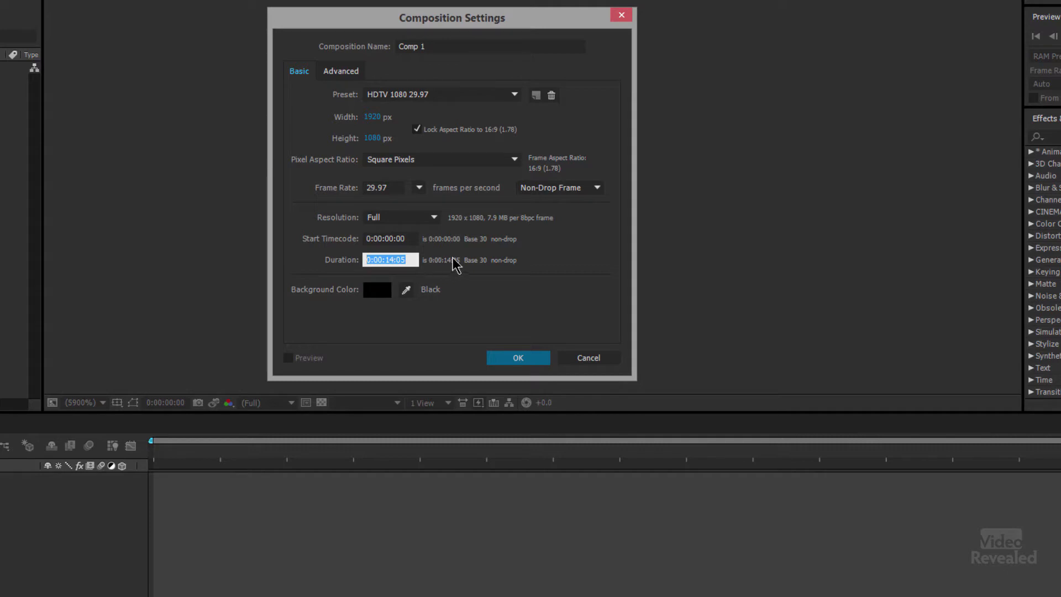
pyautogui.write('5')
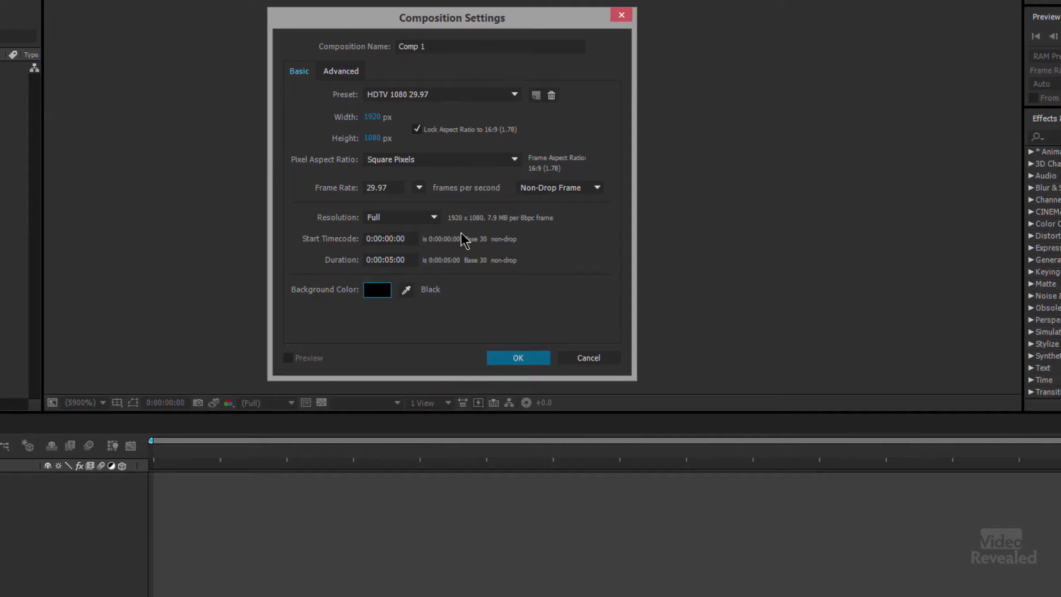
pyautogui.click(518, 357)
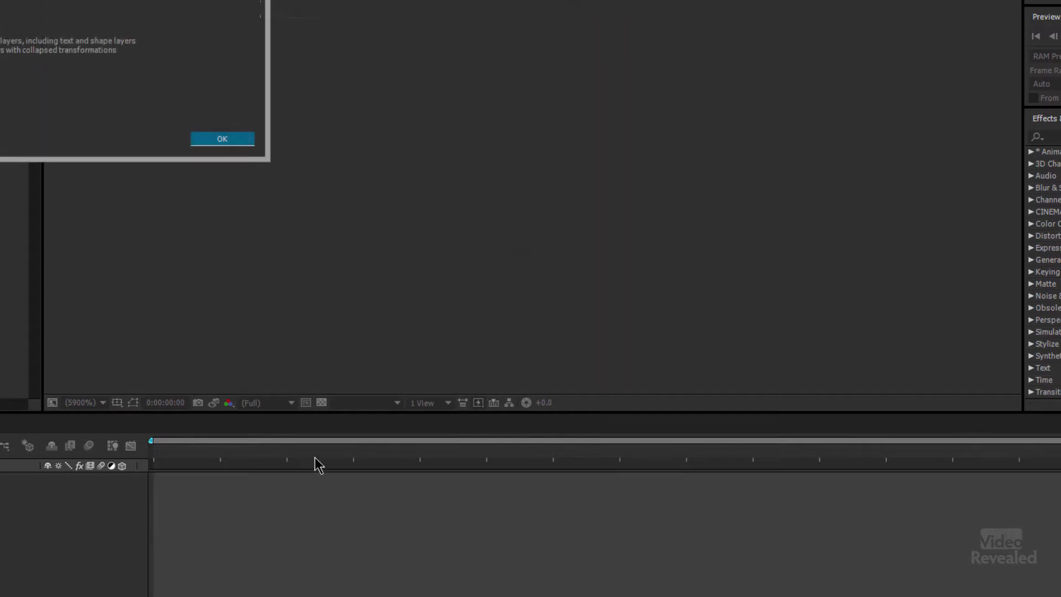
# Step: Dismiss the information notice so Comp 1 opens with its empty timeline
pyautogui.click(222, 139)
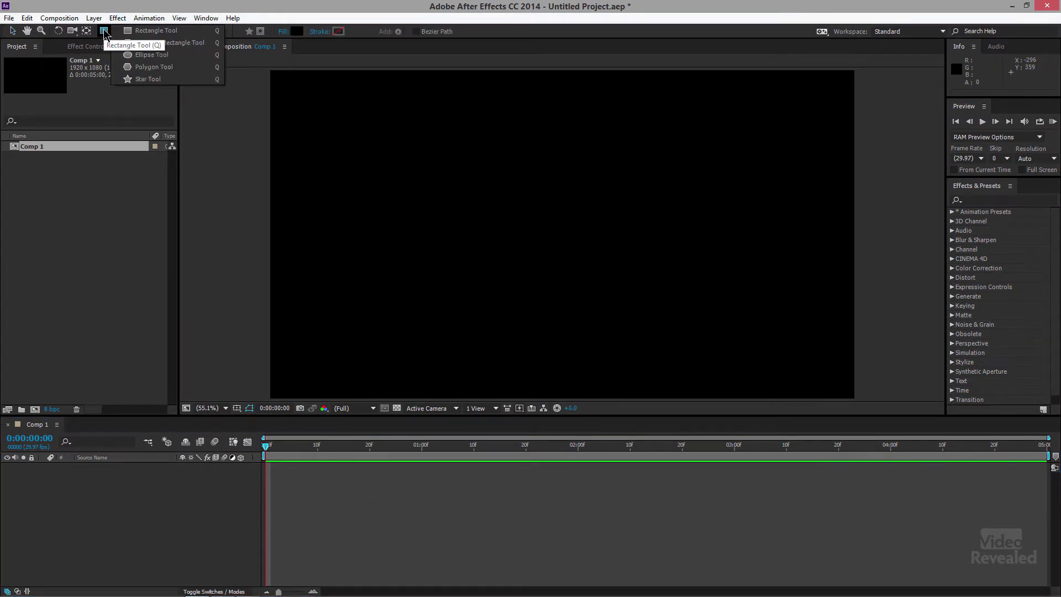
pyautogui.moveTo(195, 63)
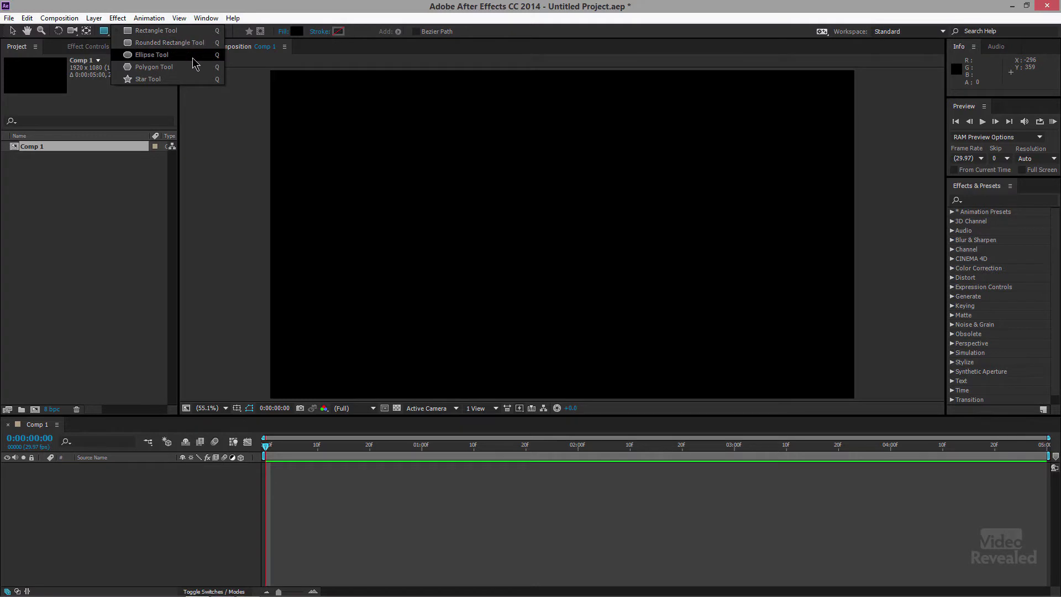
pyautogui.moveTo(188, 82)
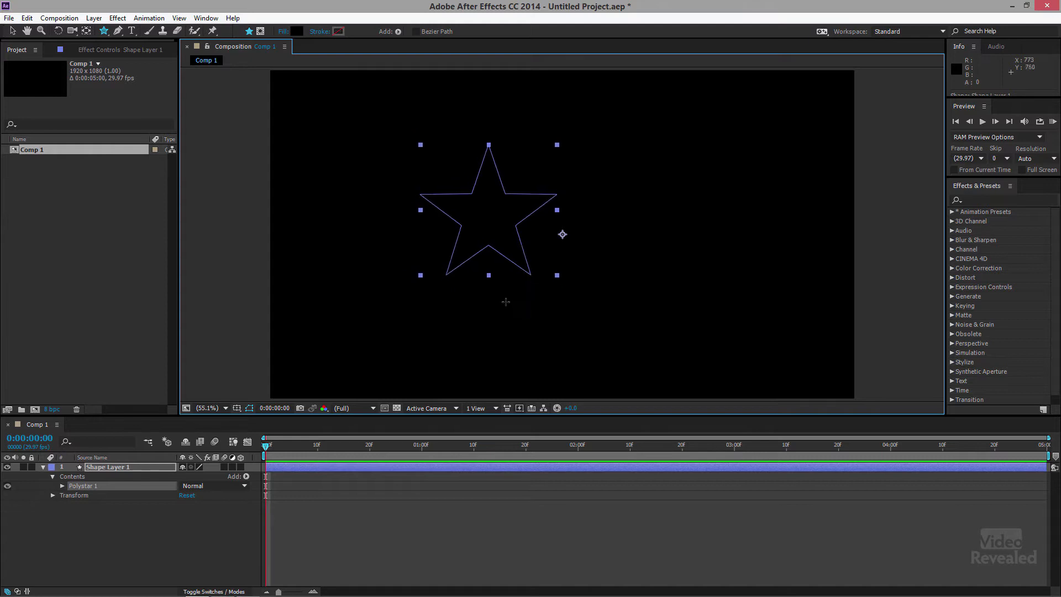
pyautogui.moveTo(285, 61)
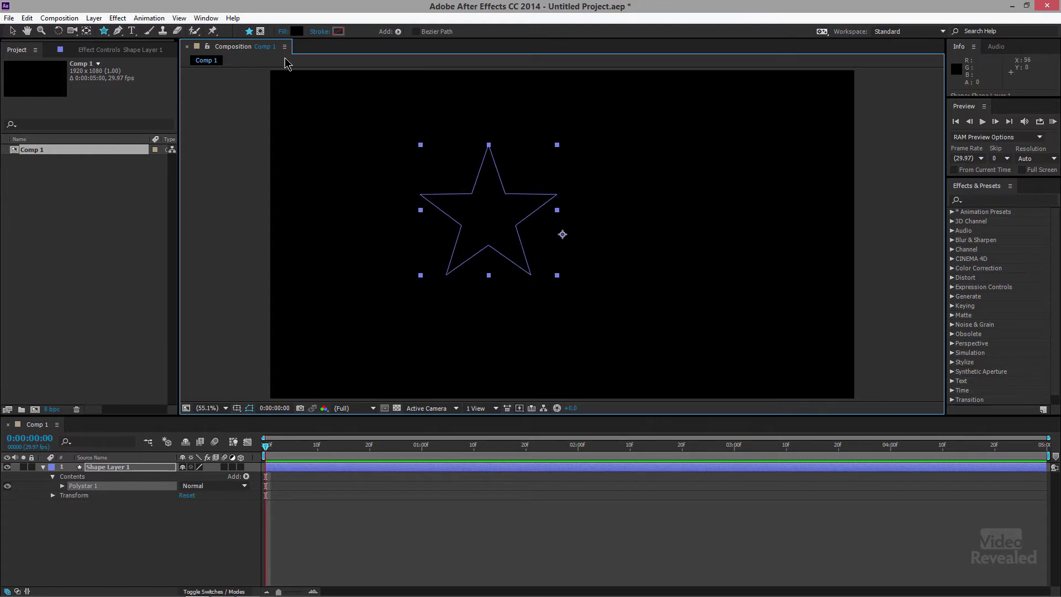
pyautogui.moveTo(298, 32)
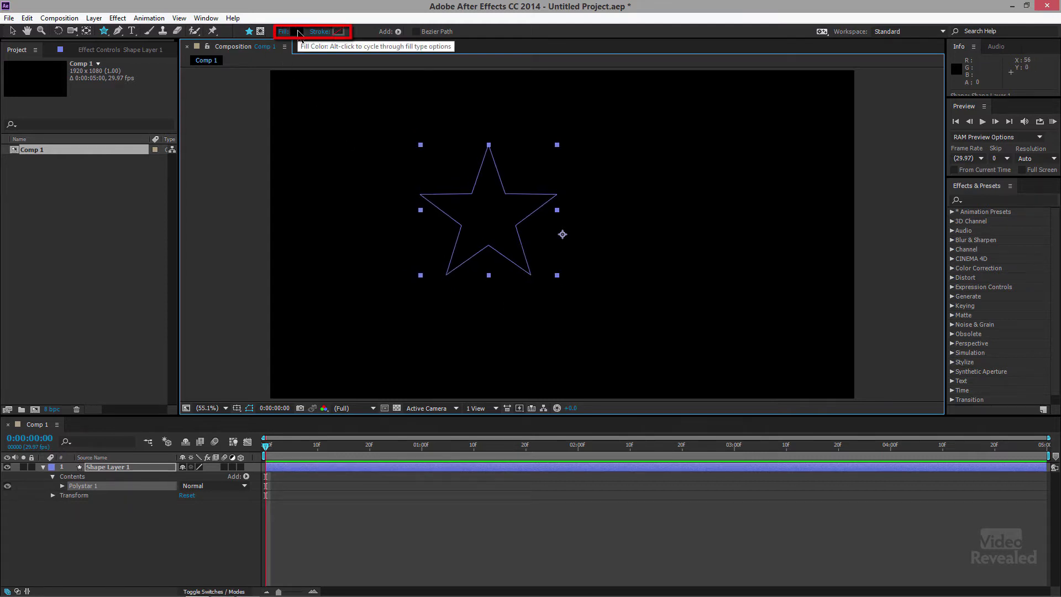
# Step: Give the star a solid red (FF0000) fill
pyautogui.click(283, 31)
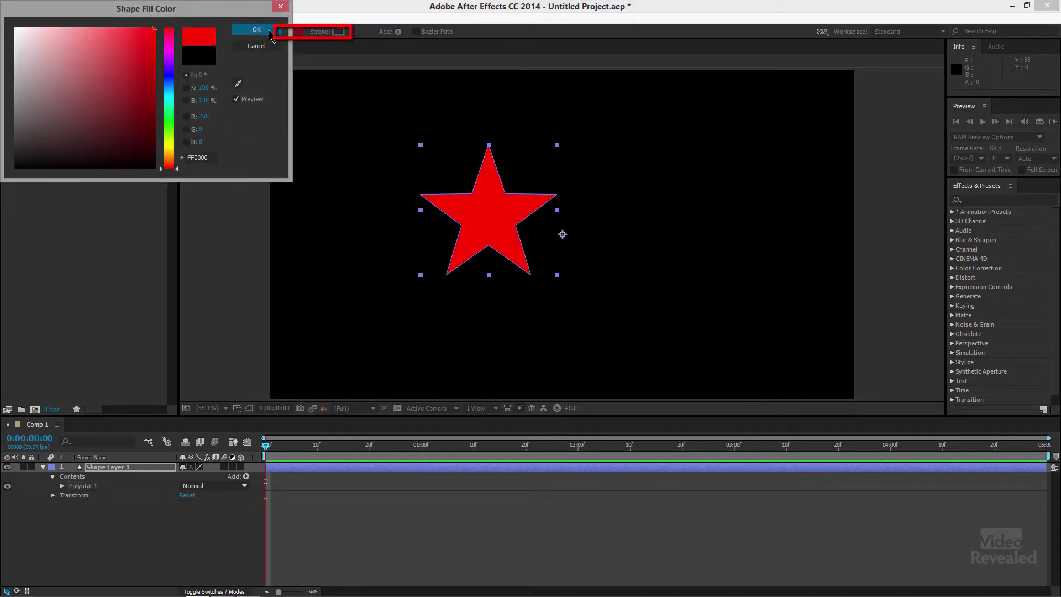
pyautogui.click(256, 30)
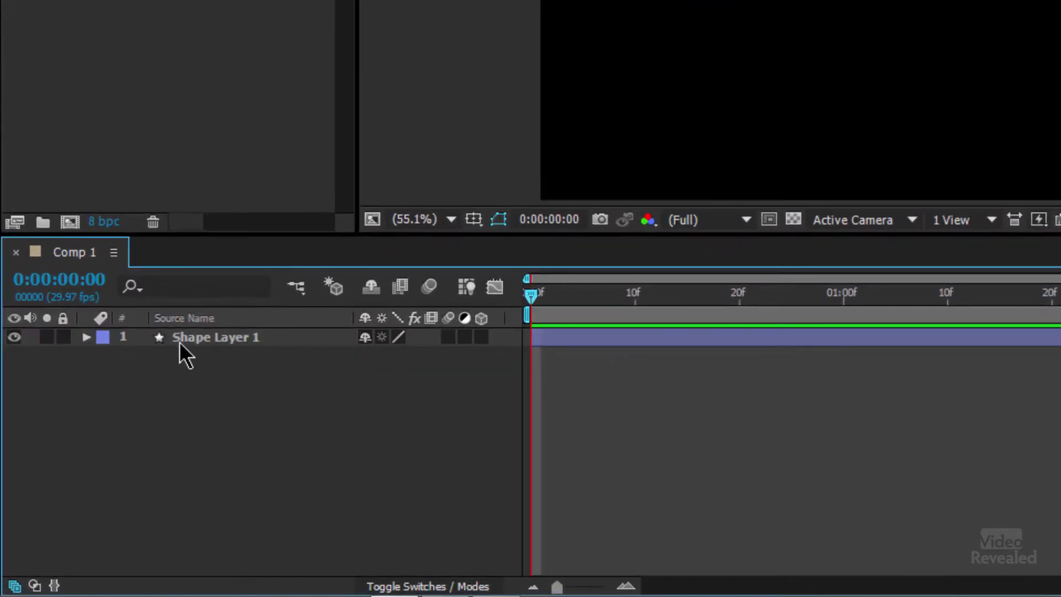
# Step: Peek at Polystar 1 under Contents, collapse it, and reveal Shape Layer 1's Transform properties
pyautogui.click(217, 337)
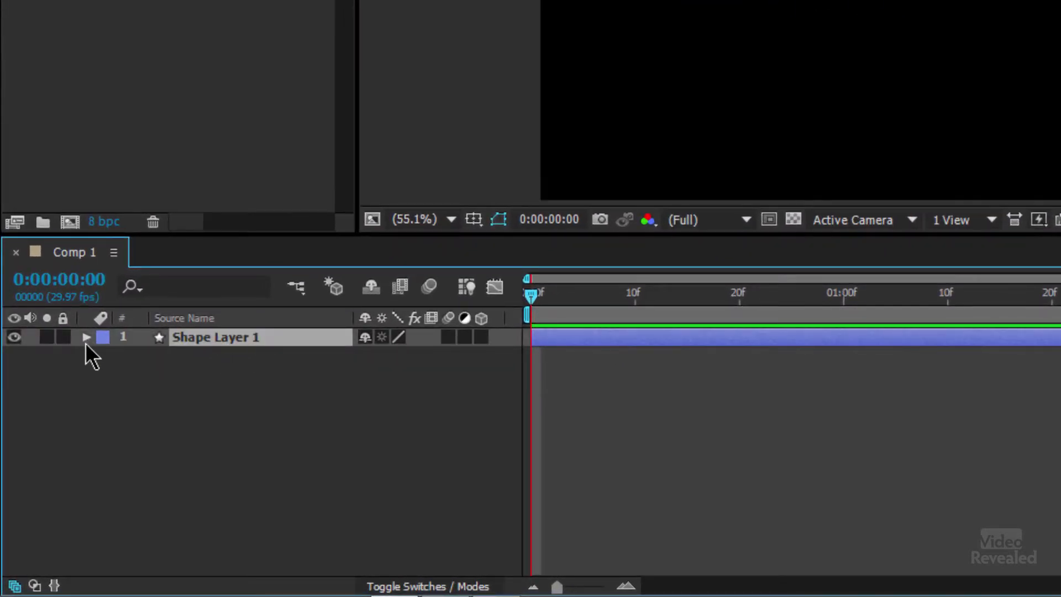
pyautogui.click(87, 337)
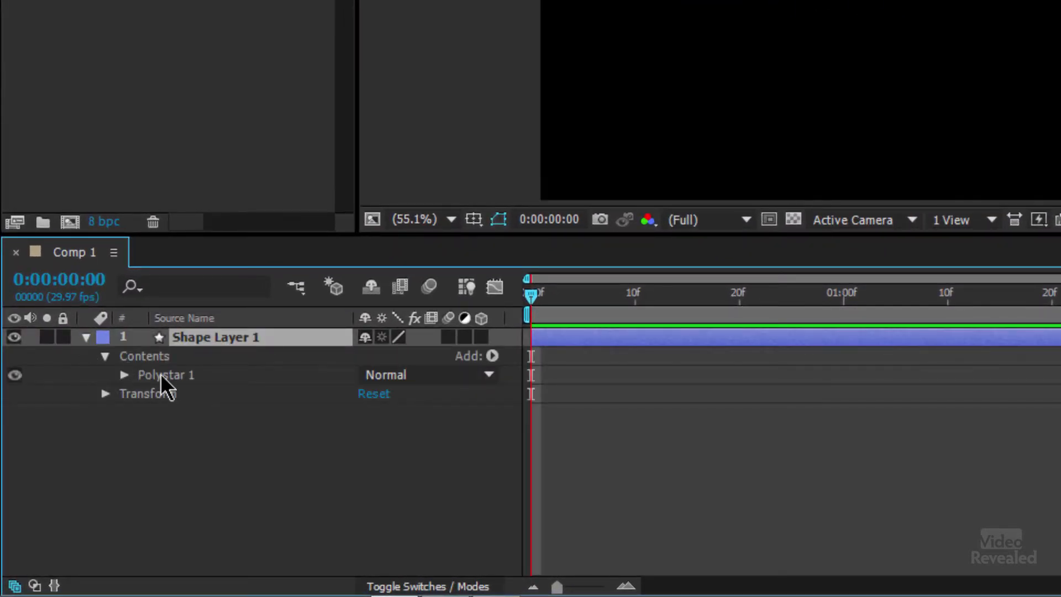
pyautogui.click(105, 356)
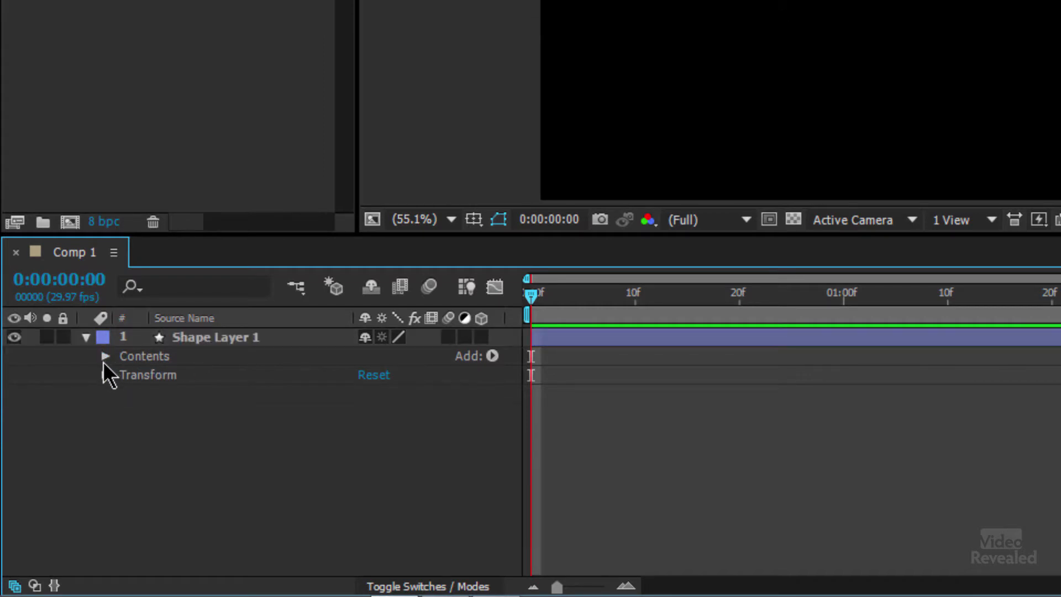
pyautogui.click(105, 375)
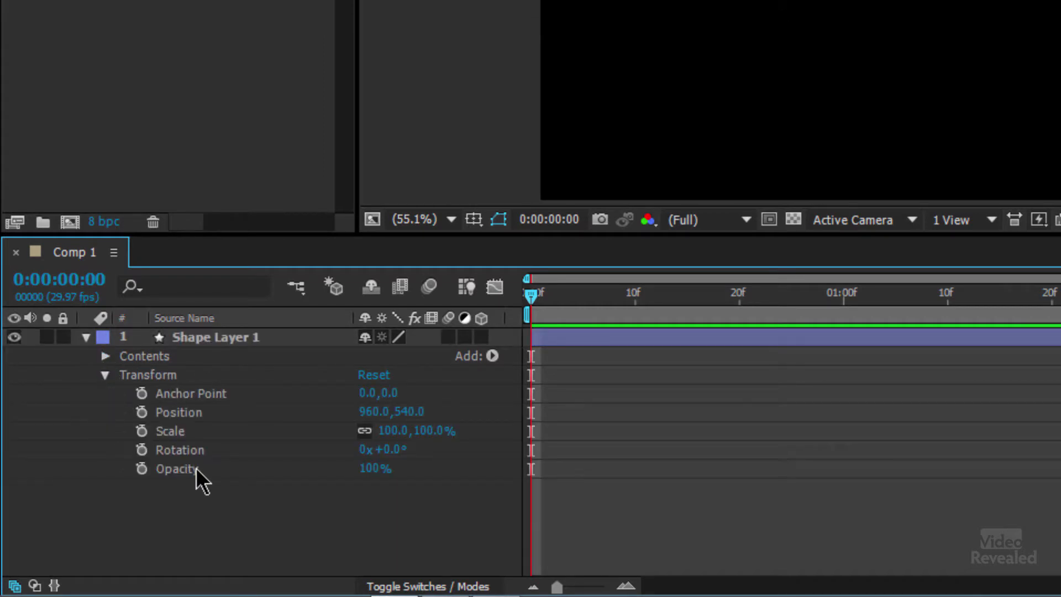
pyautogui.moveTo(196, 464)
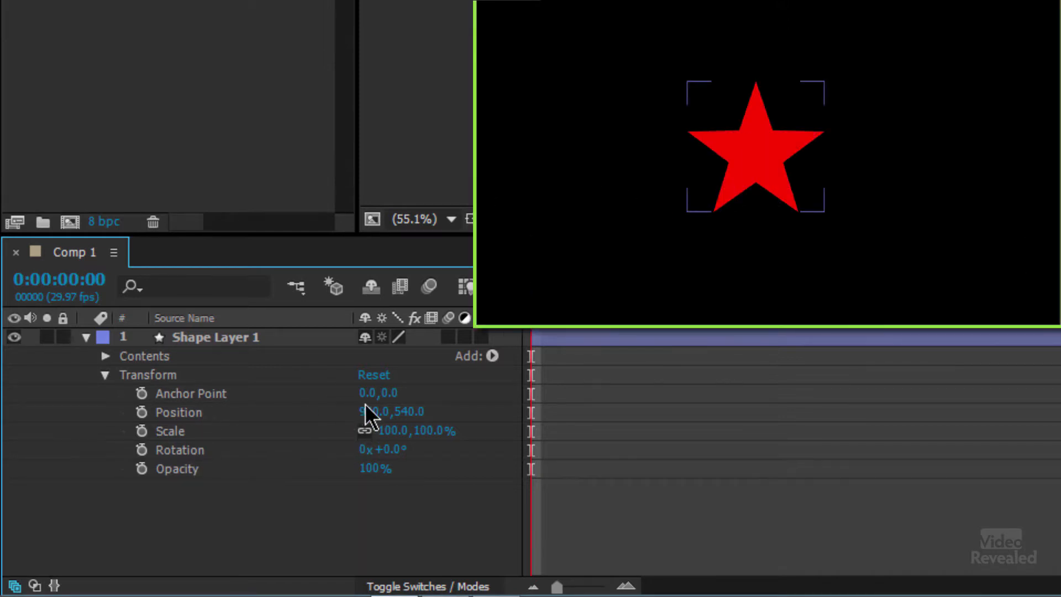
# Step: Select Position and move the star left of centre to about 507,621.7
pyautogui.click(179, 411)
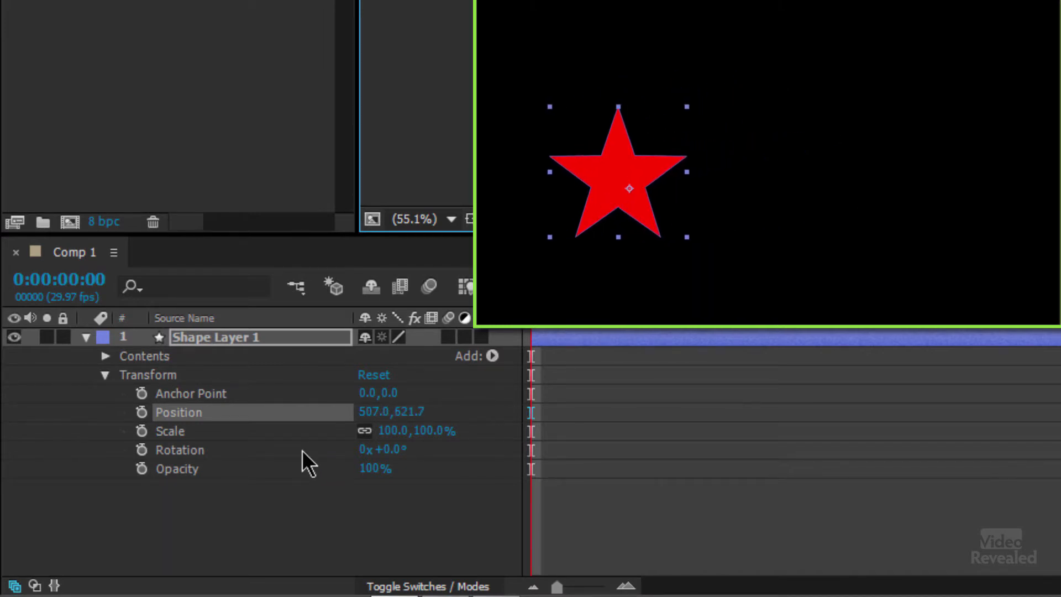
pyautogui.moveTo(325, 488)
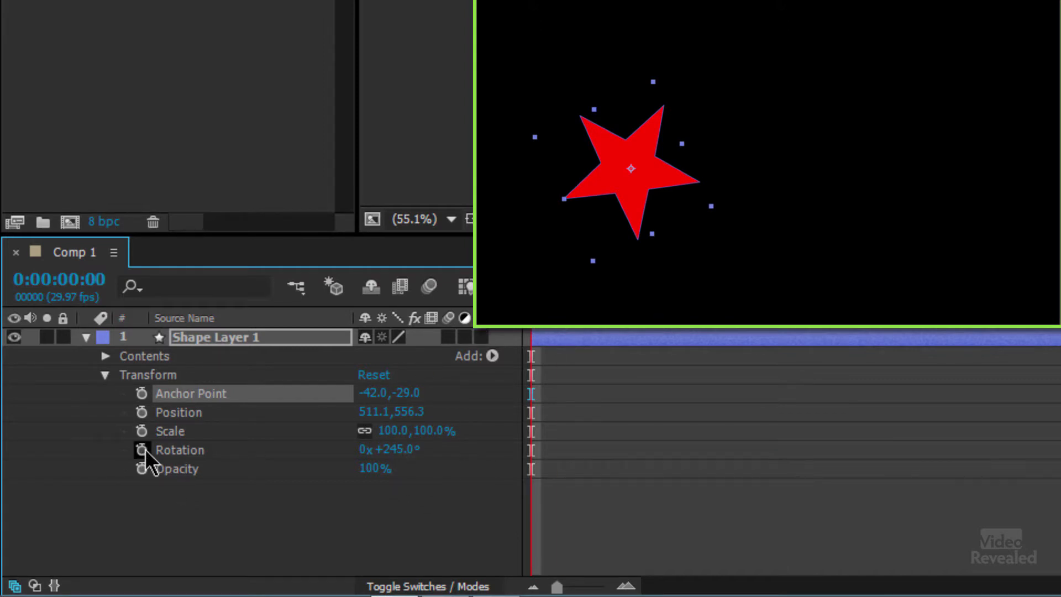
# Step: Enable the Rotation stopwatch to set the first rotation keyframe at 245°
pyautogui.click(141, 450)
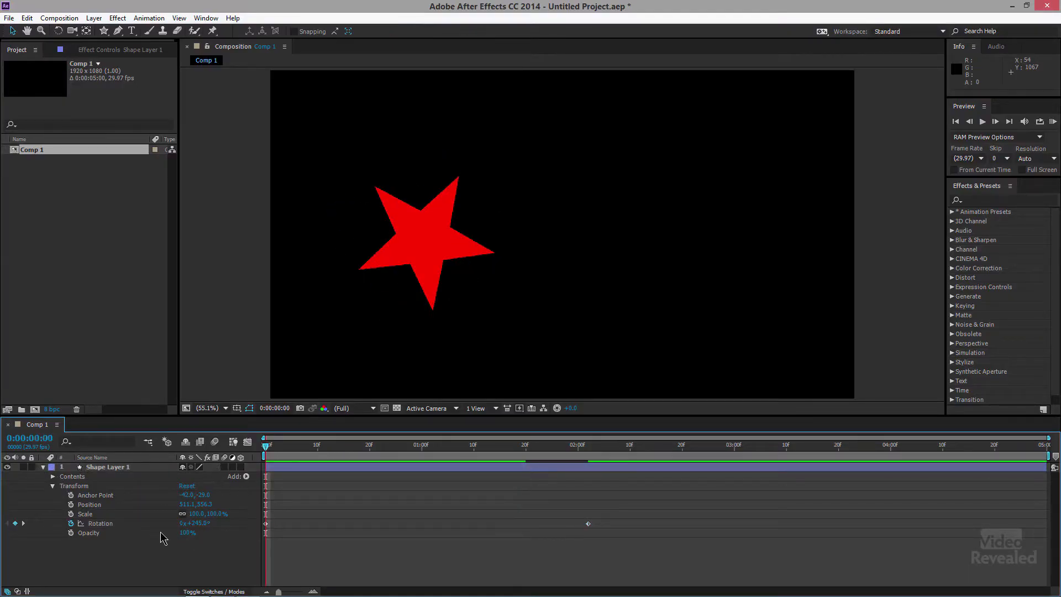
# Step: Keyframe the star's Position toward the upper right, then begin opening another project
pyautogui.click(85, 514)
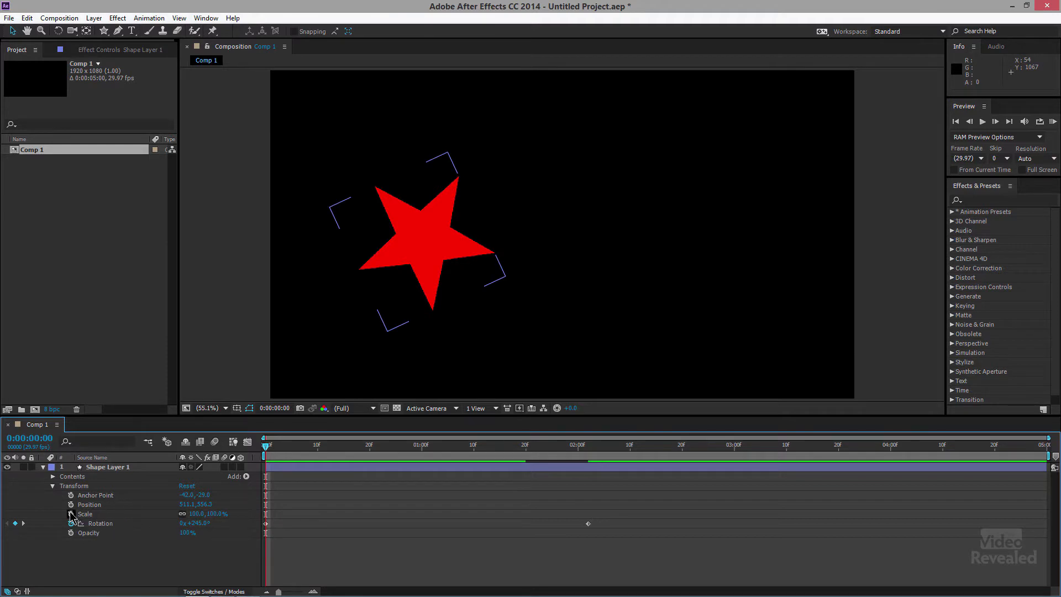
pyautogui.click(472, 444)
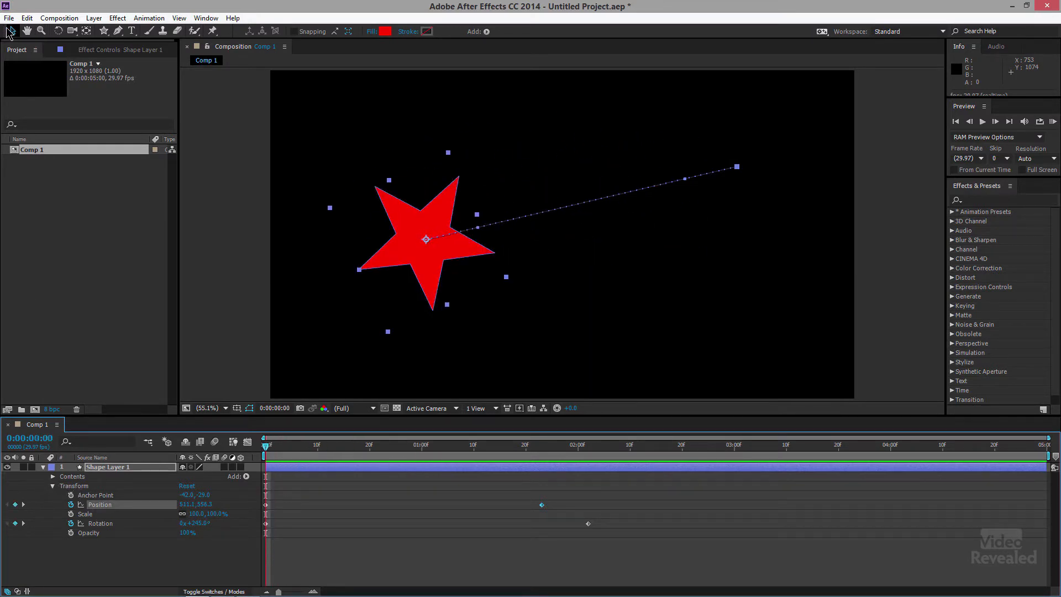
pyautogui.click(9, 18)
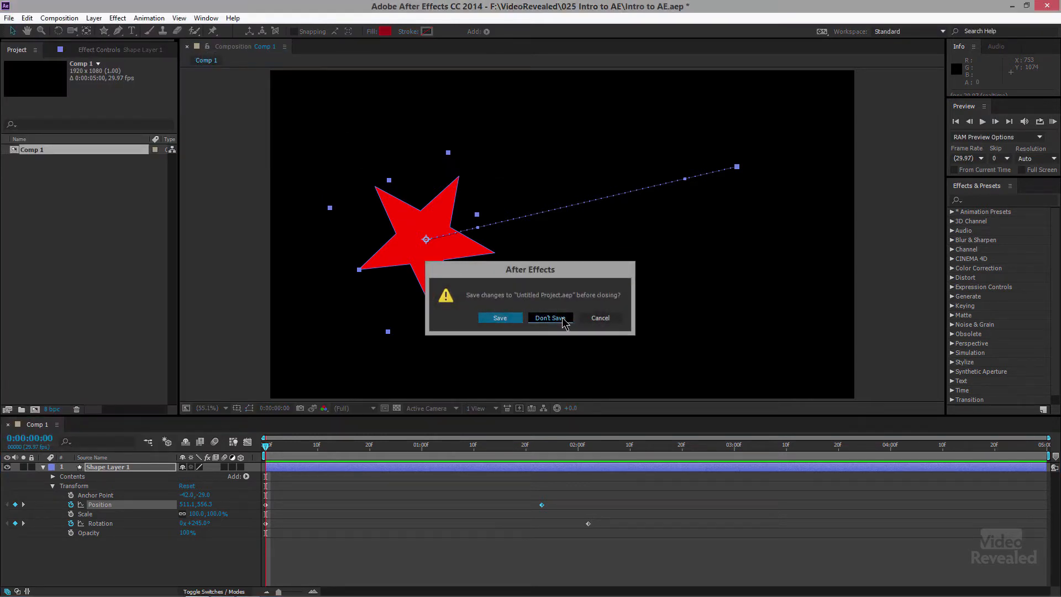
# Step: Choose Don't Save to discard the untitled star project
pyautogui.click(549, 318)
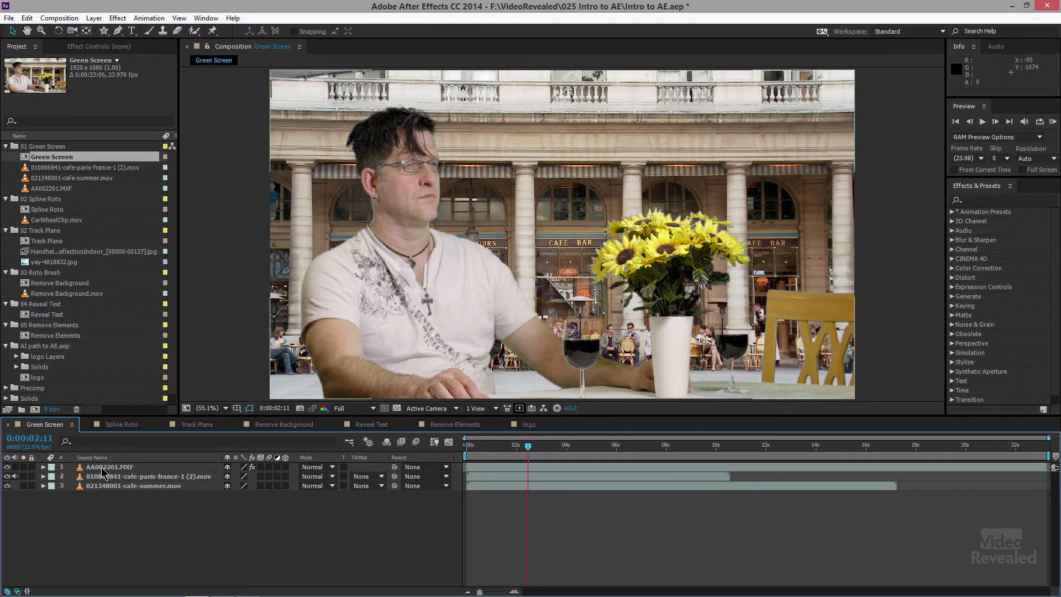
# Step: Inspect Keylight 1.2 on the AA002201.MXF layer, then switch to the Track Plane comp
pyautogui.click(108, 467)
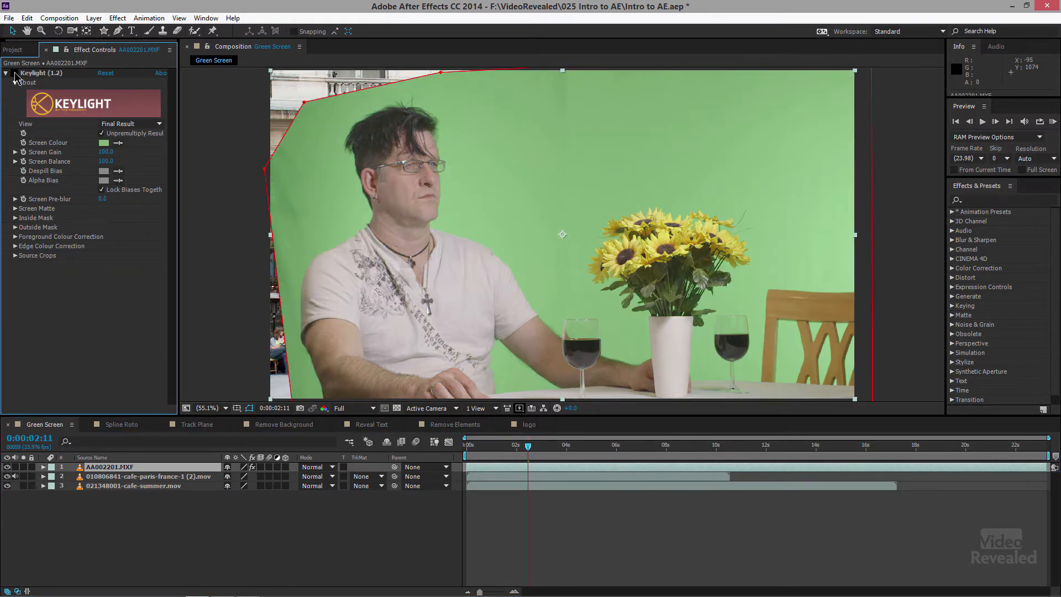
pyautogui.click(197, 424)
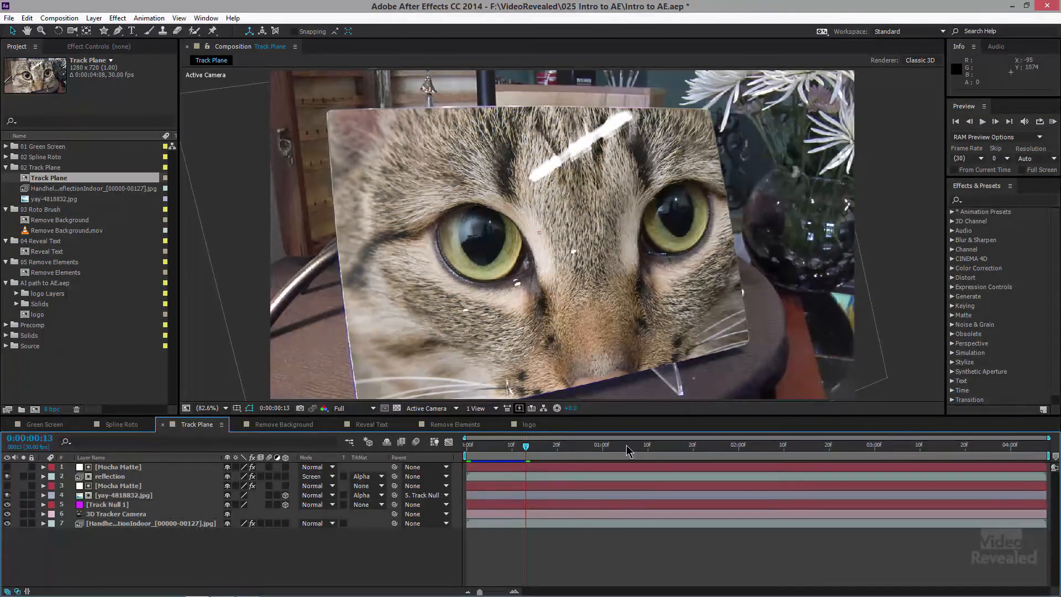
# Step: Scrub the tracked cat card at several frames, return to the start, and collapse the 02 Track Plane folder
pyautogui.click(719, 445)
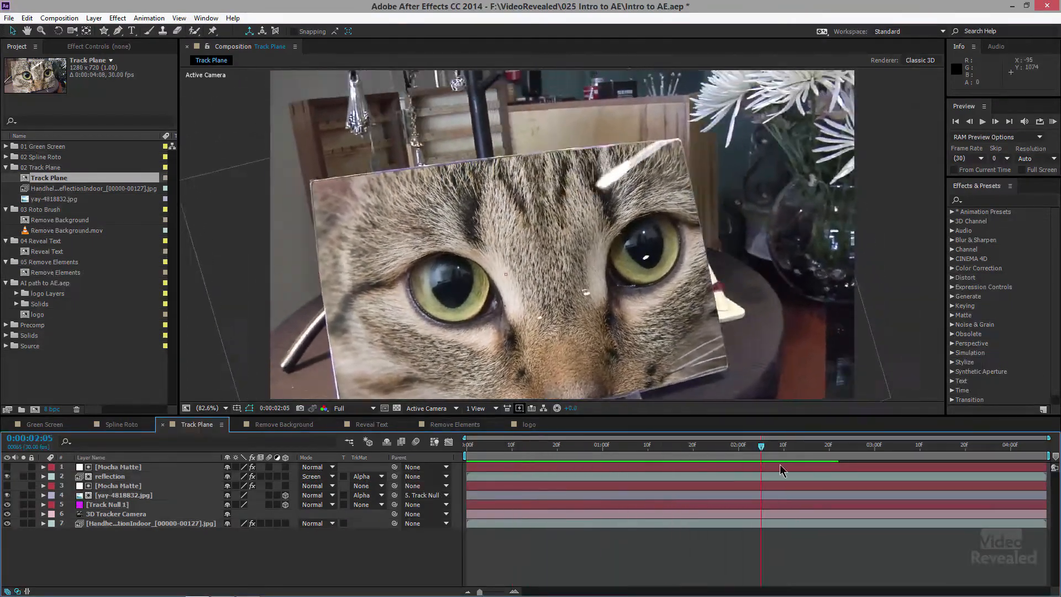
pyautogui.click(670, 444)
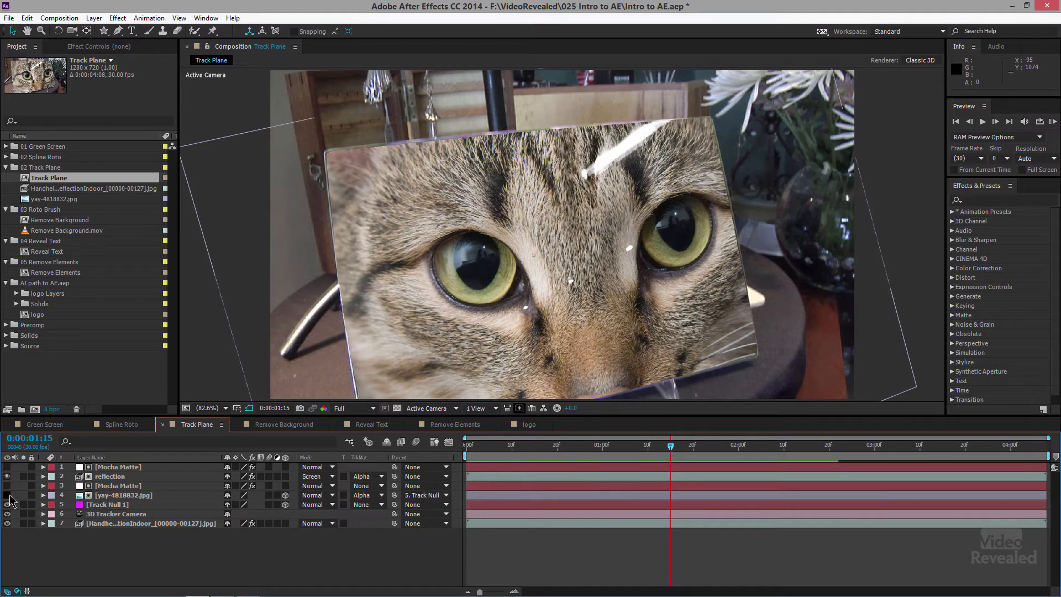
pyautogui.click(584, 445)
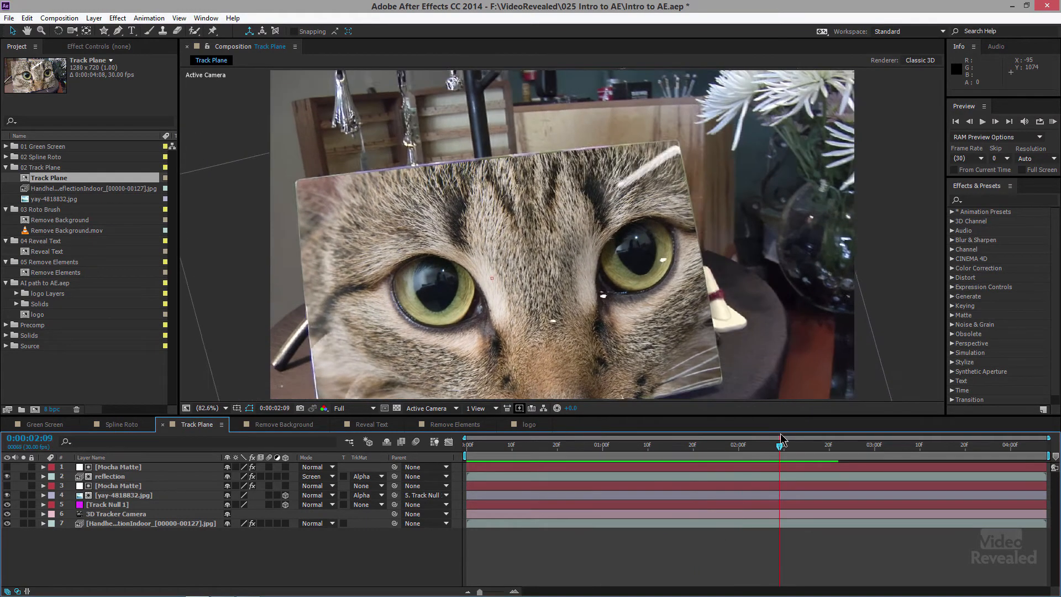
pyautogui.click(526, 445)
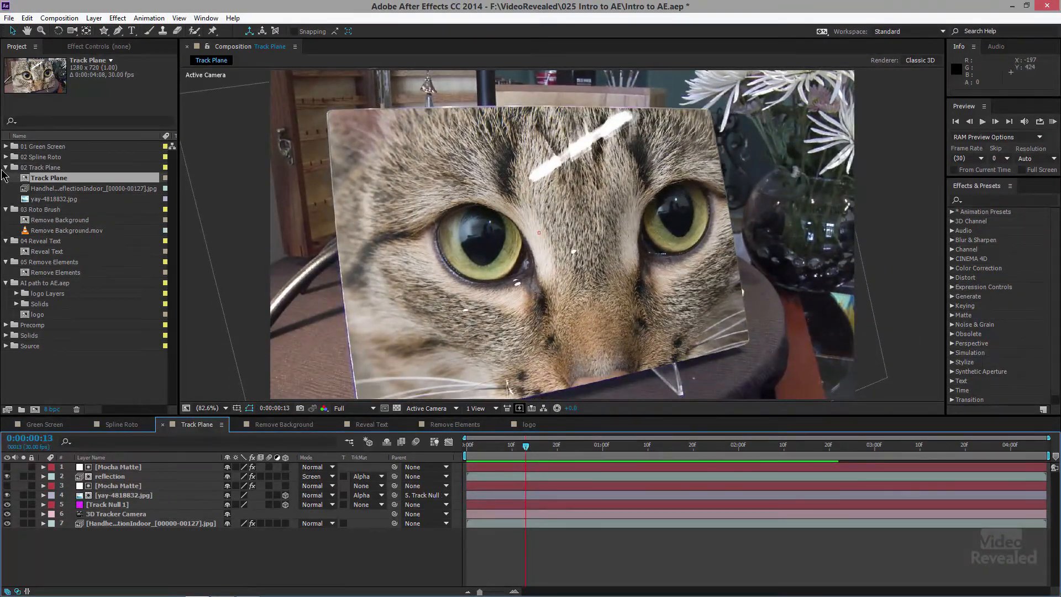
pyautogui.click(6, 166)
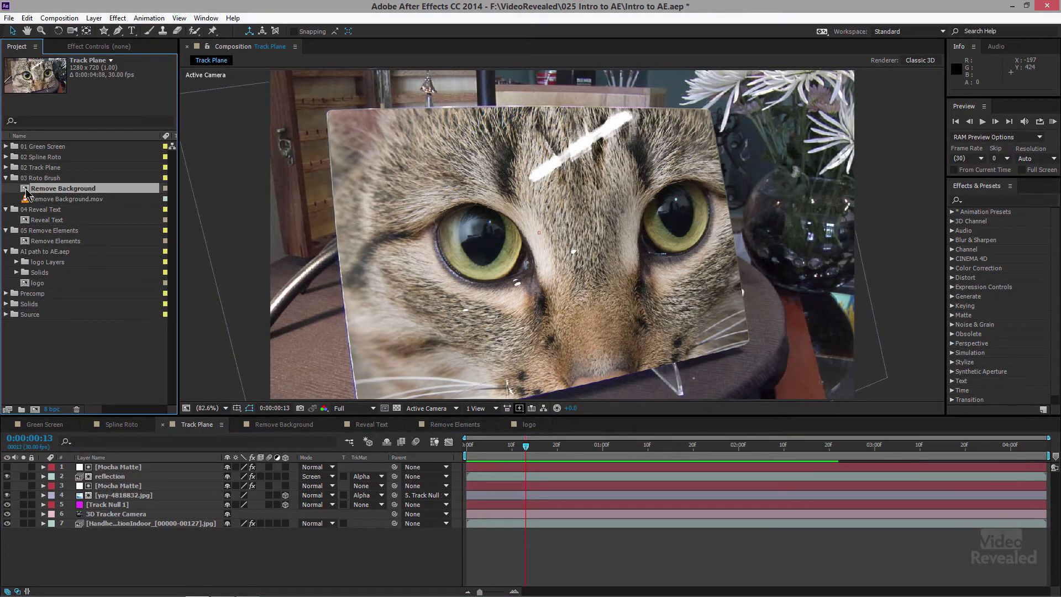
# Step: Show the Remove Background roto cutout of three people, then collapse the 03 Roto Brush folder
pyautogui.doubleClick(63, 187)
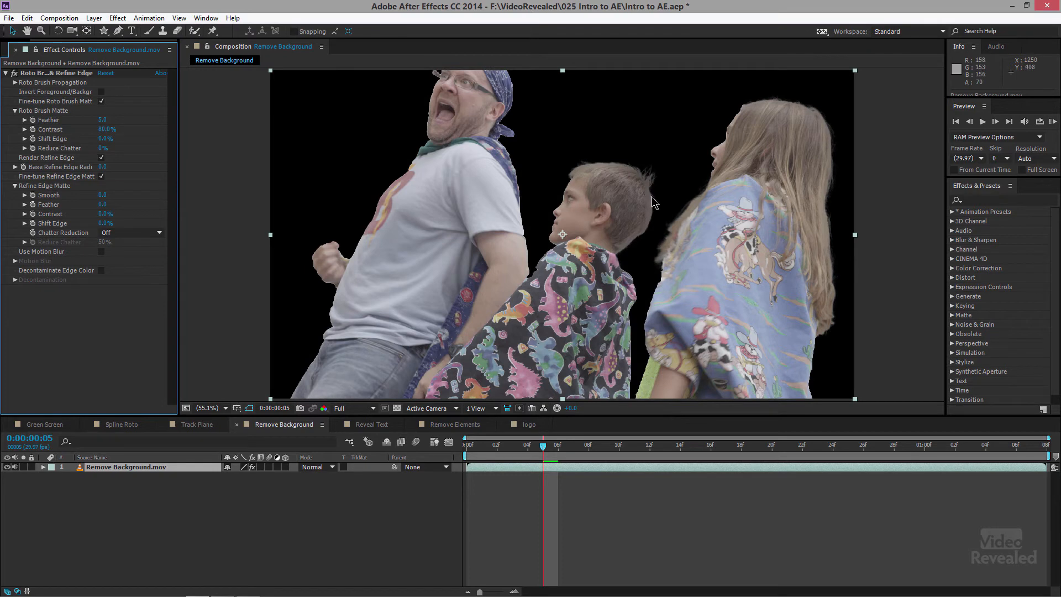
pyautogui.moveTo(651, 197)
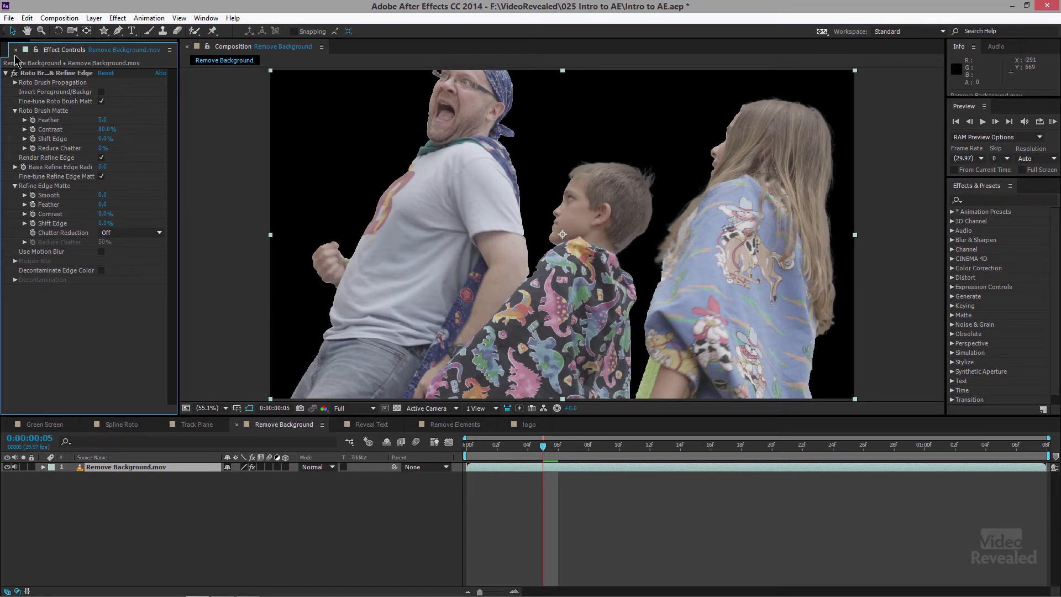
pyautogui.click(16, 49)
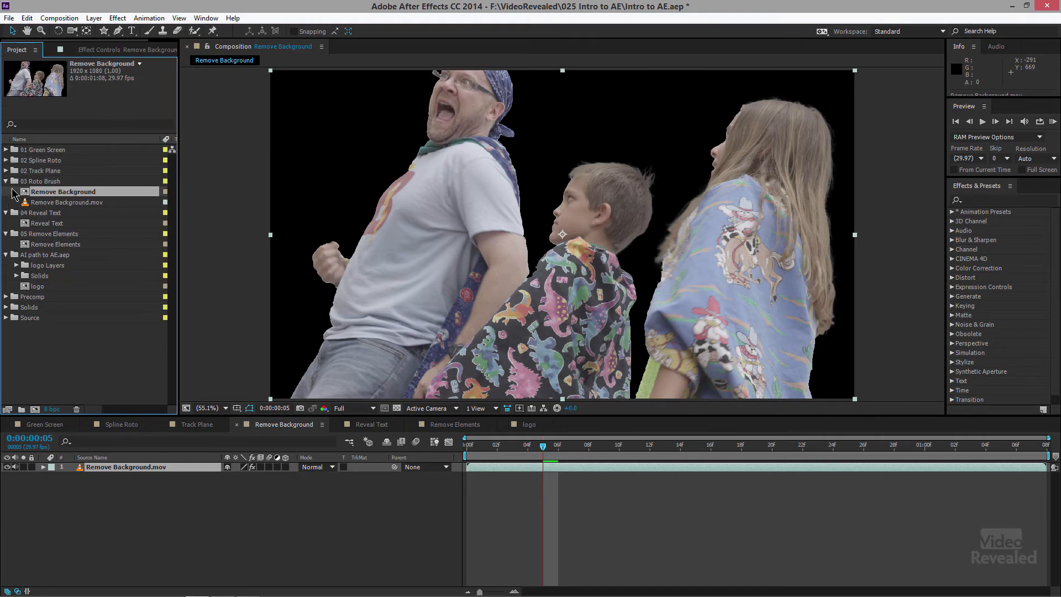
pyautogui.click(5, 181)
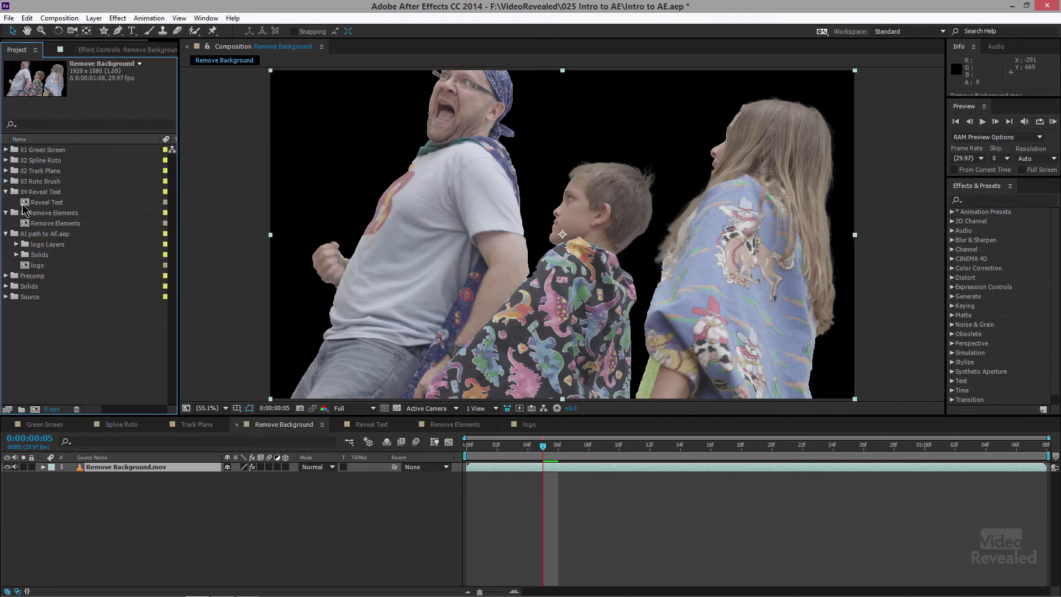
# Step: Play the MUSEUM text reveal, then enter Pre-comp 1 with the title and cut-out walker
pyautogui.click(371, 425)
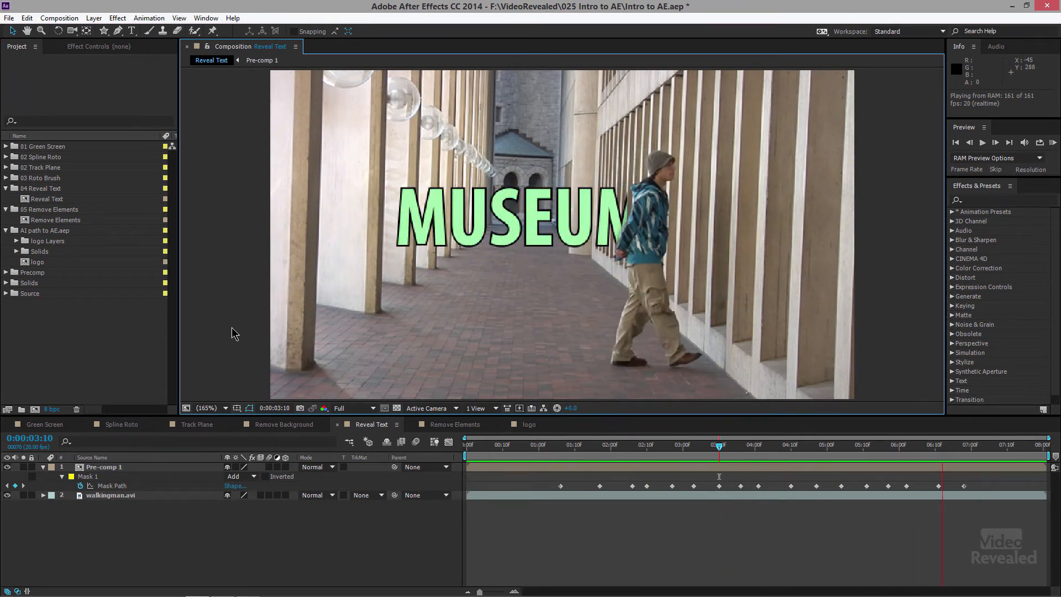
pyautogui.click(511, 445)
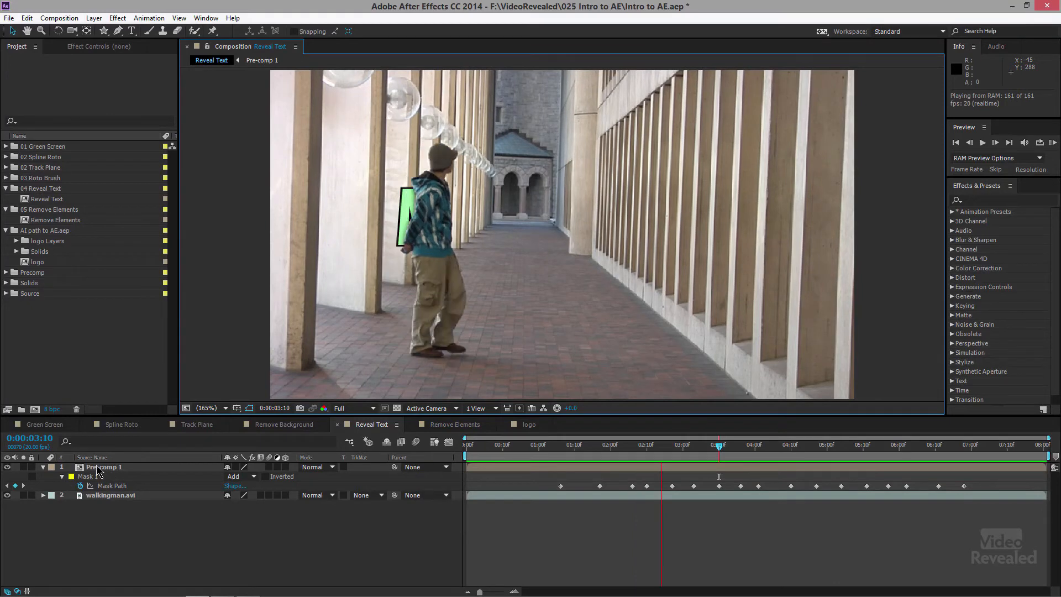
pyautogui.click(262, 60)
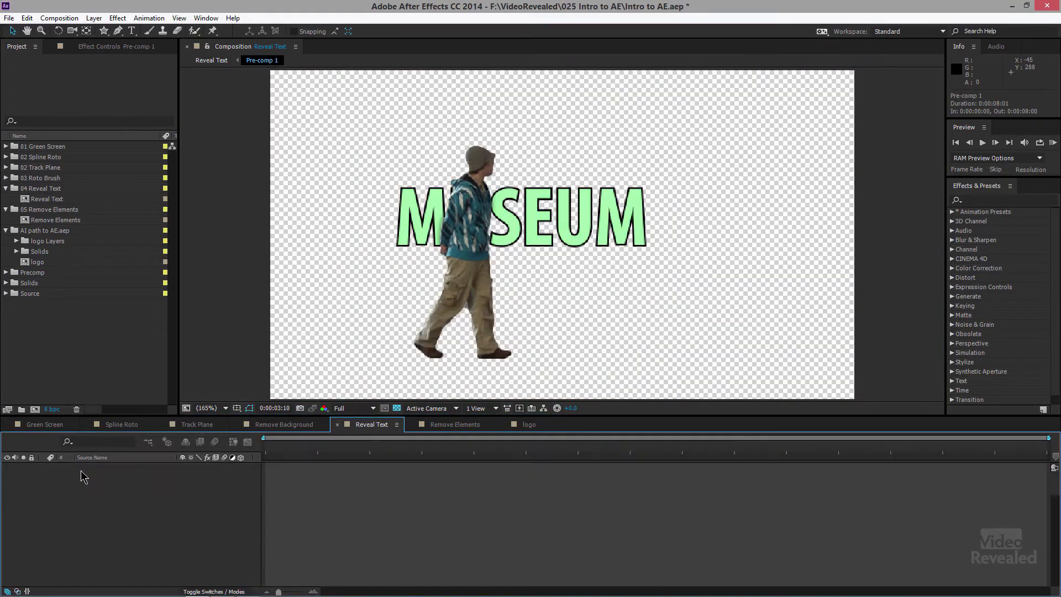